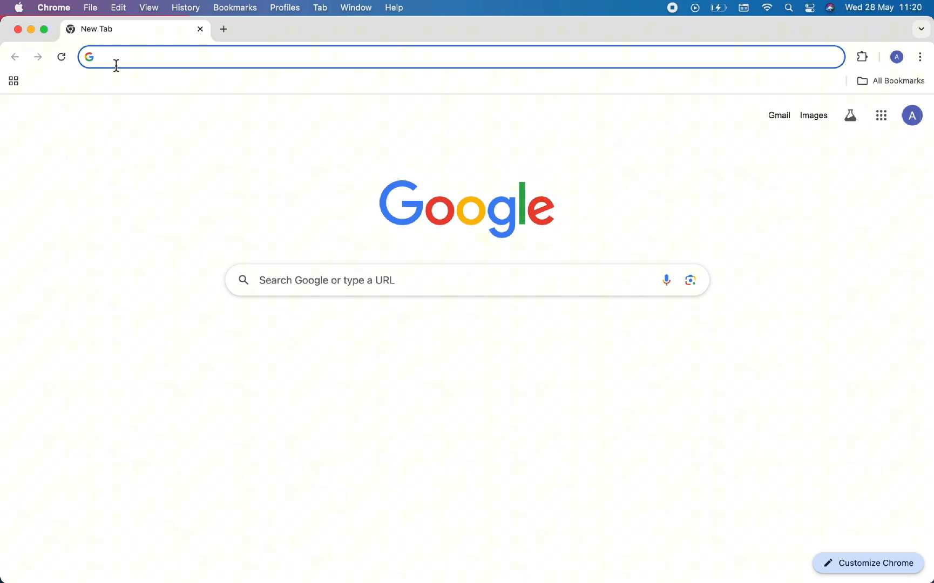
Step: Navigate Chrome to saraswatbank.com to load the Saraswat Co-operative Bank homepage
text(saraswatbank.com)
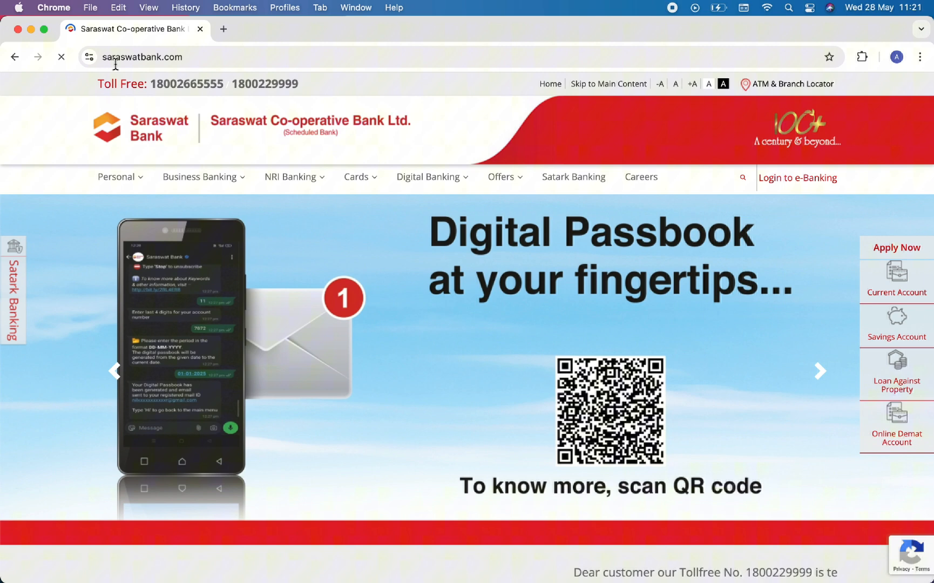
click(797, 177)
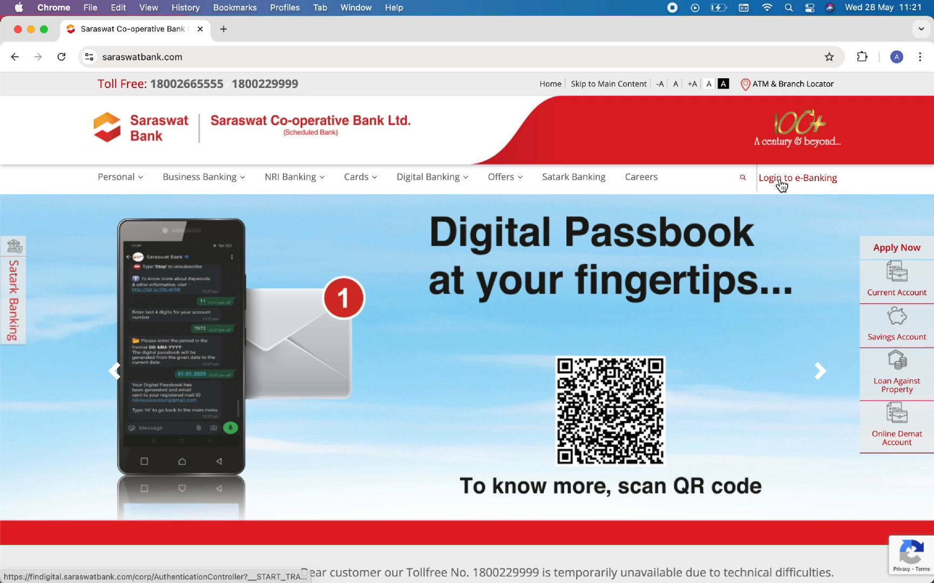
Step: Go to the e-Banking login page and enter user ID 5678 in the User ID field
click(797, 177)
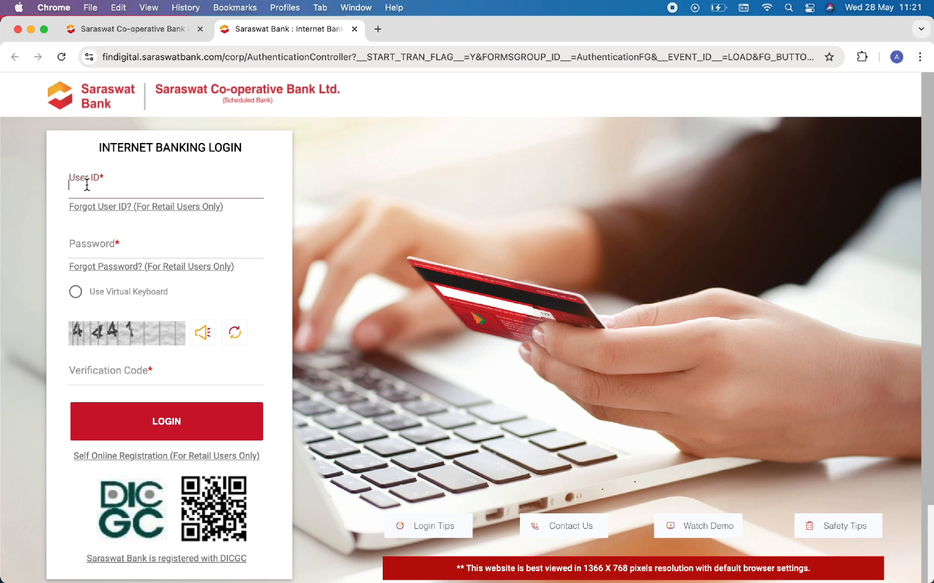
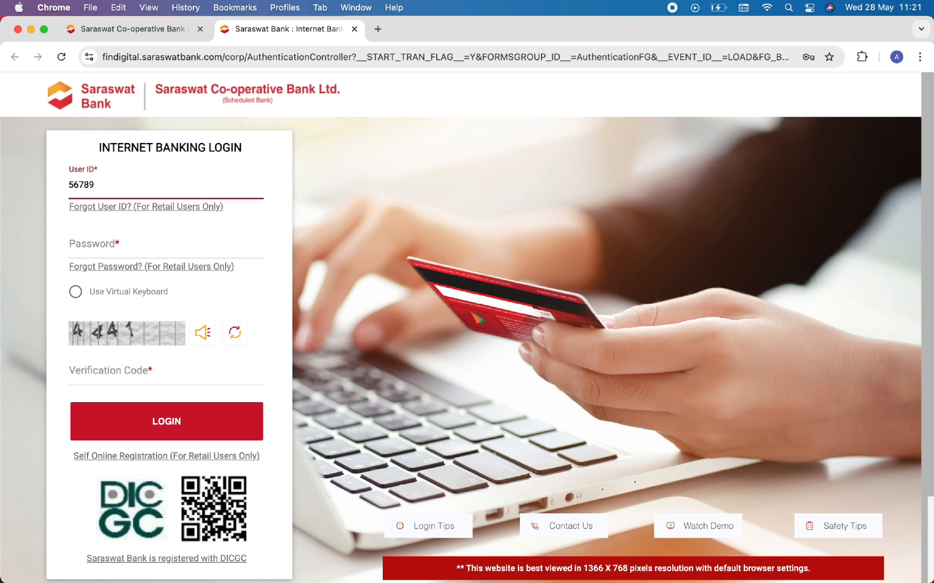
mouse_move(87, 215)
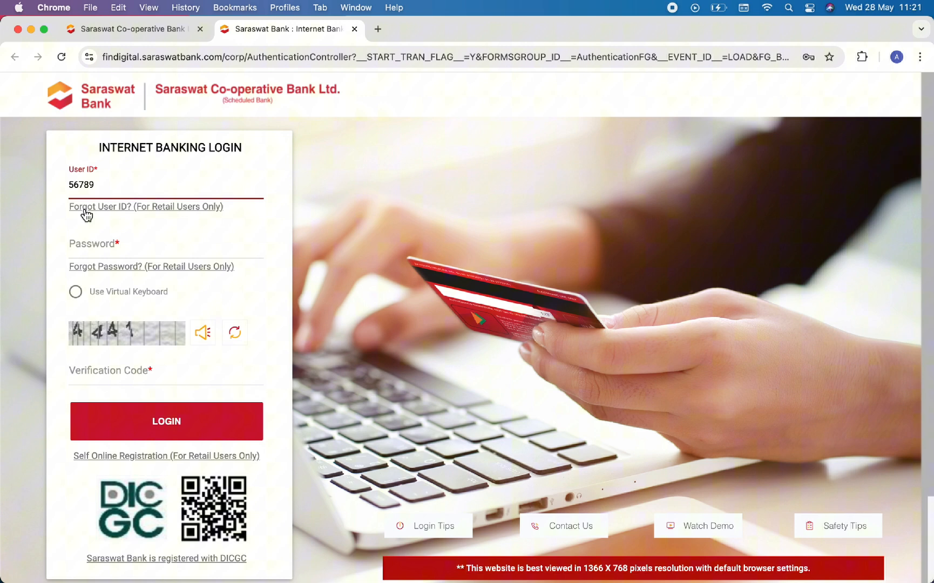
mouse_move(146, 206)
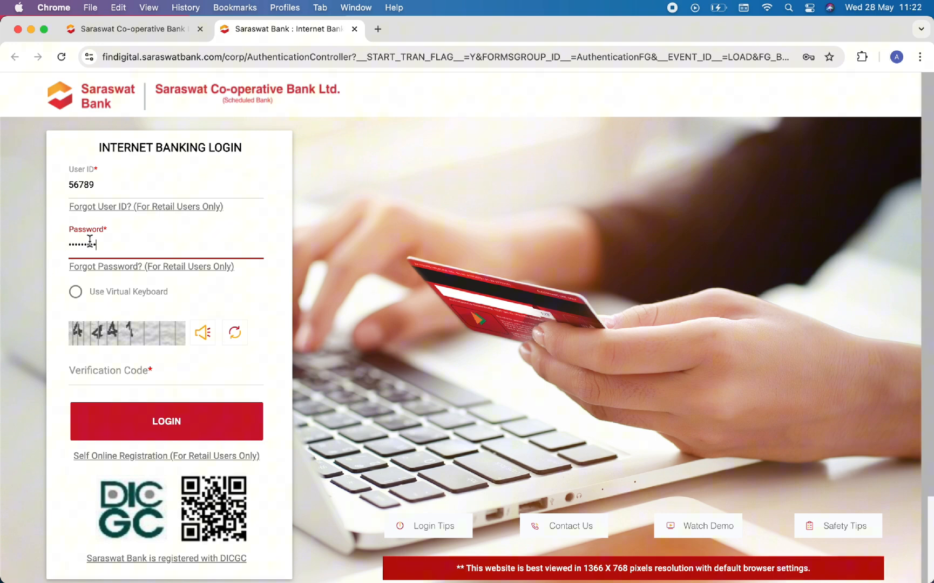
Step: Complete the password entry in the Password field of the login form
text(•)
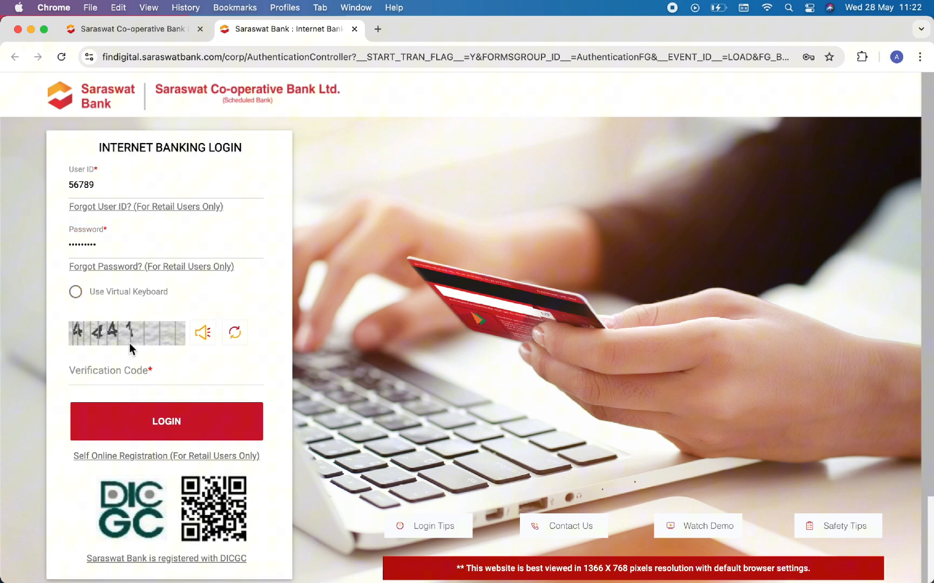
mouse_move(149, 351)
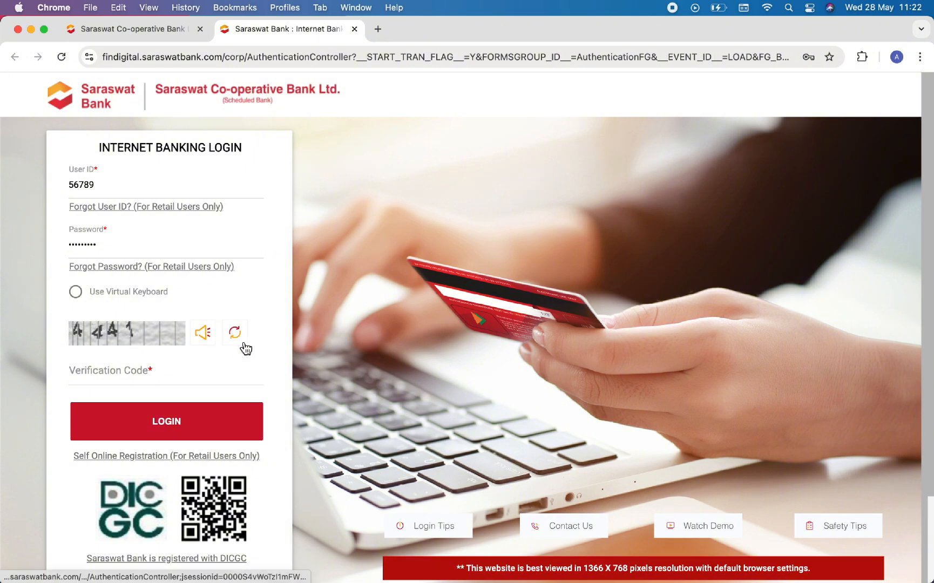
Step: Refresh the captcha image and enter verification code 9113, completing the login form
click(235, 333)
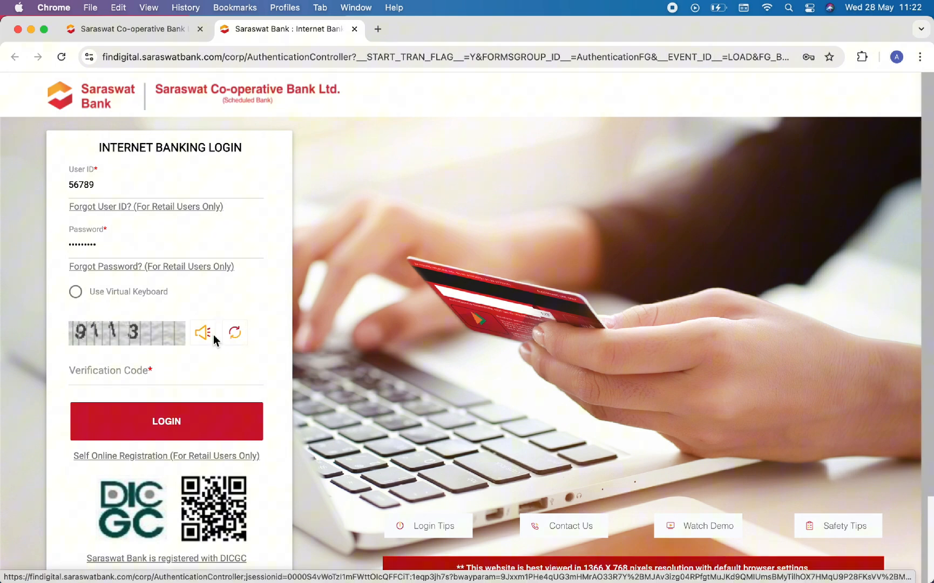
click(166, 377)
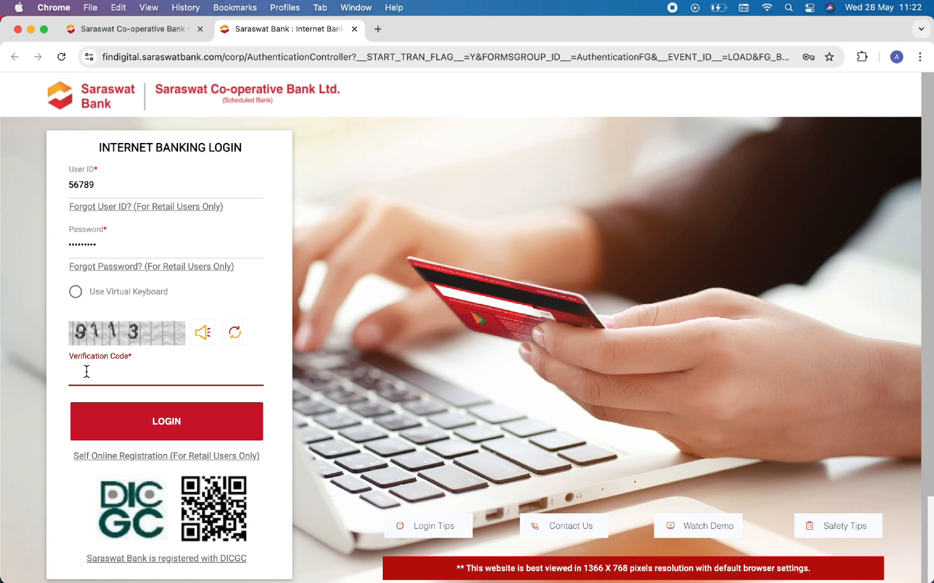
text(9113)
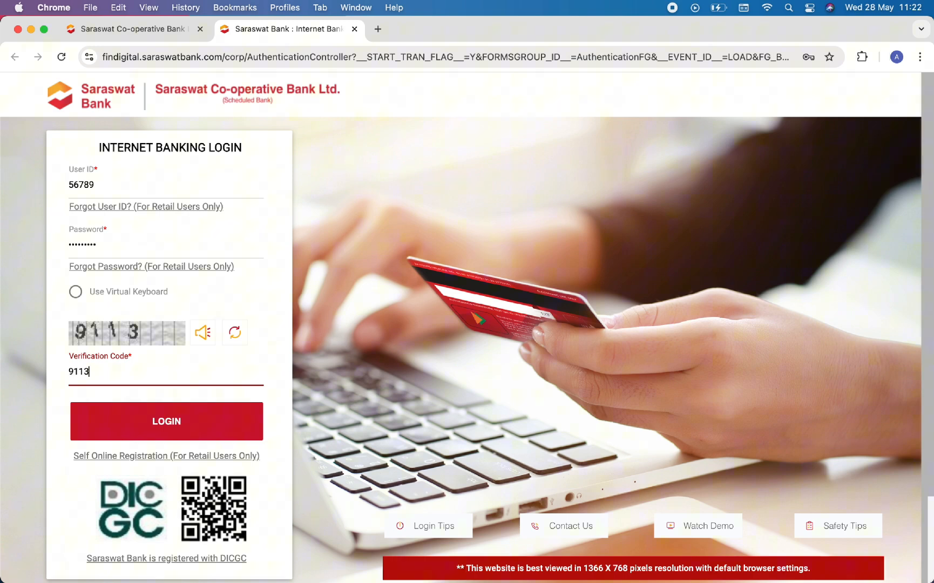
mouse_move(142, 459)
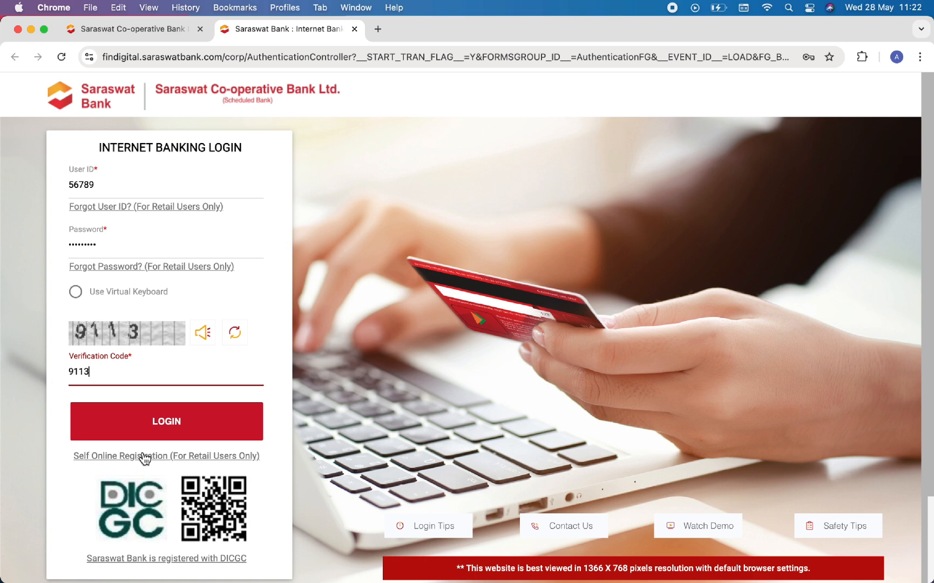